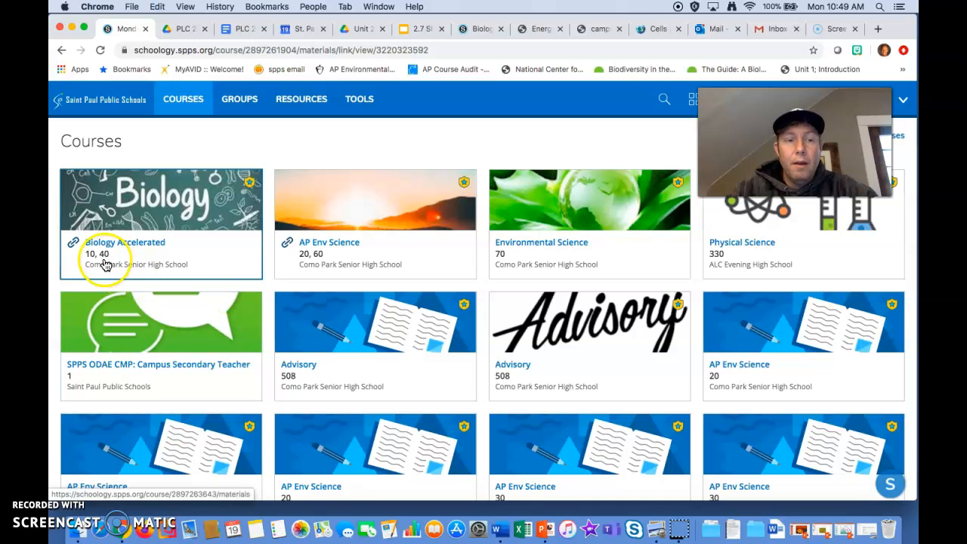
Step: Open the Biology Accelerated course and bring its weekly Materials folders into view
click(124, 242)
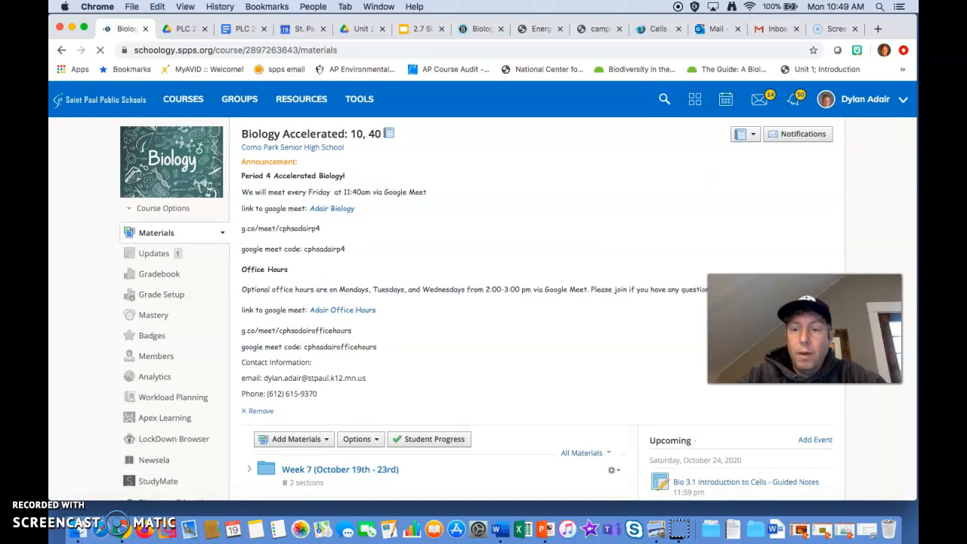
scroll(down, 3)
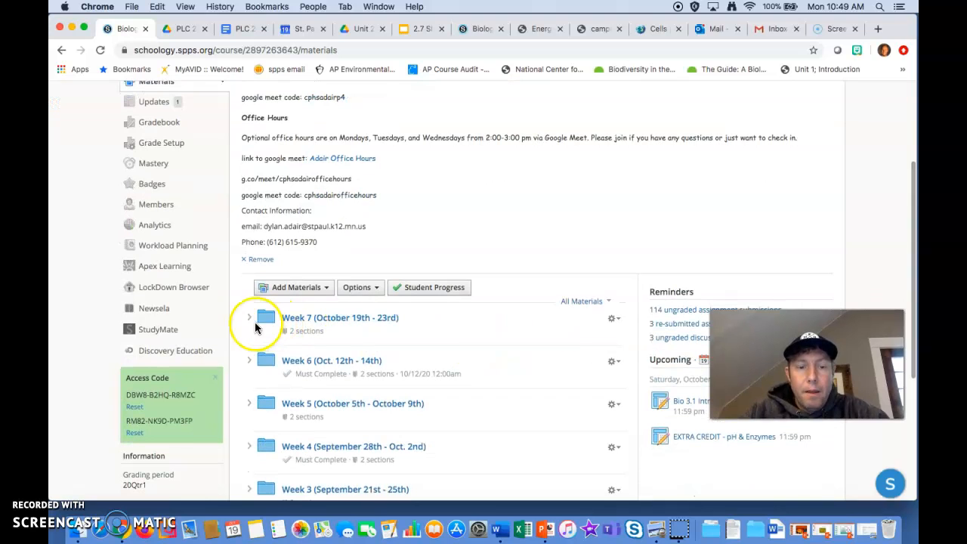
Step: Expand Week 7 (October 19th - 23rd) and Monday, October 19th to reveal its three materials
click(249, 317)
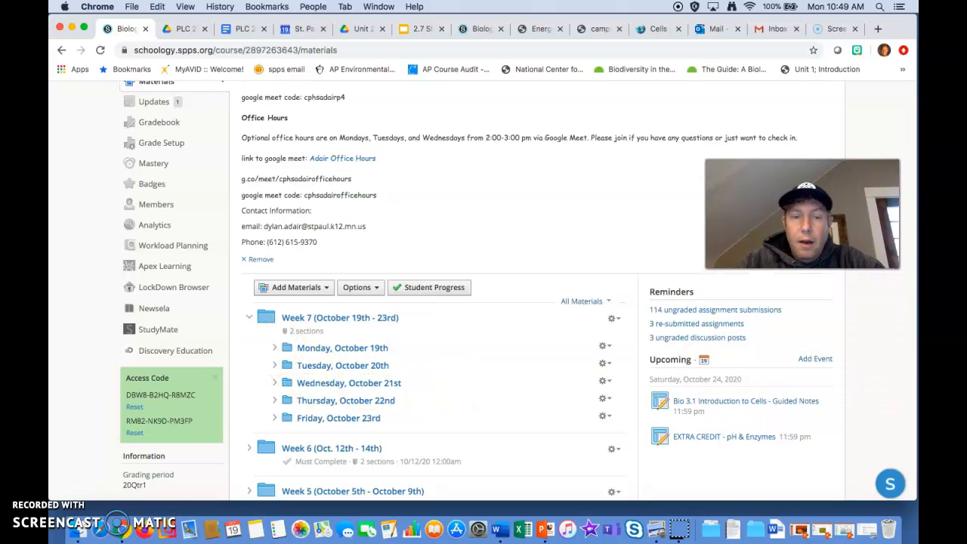
click(276, 348)
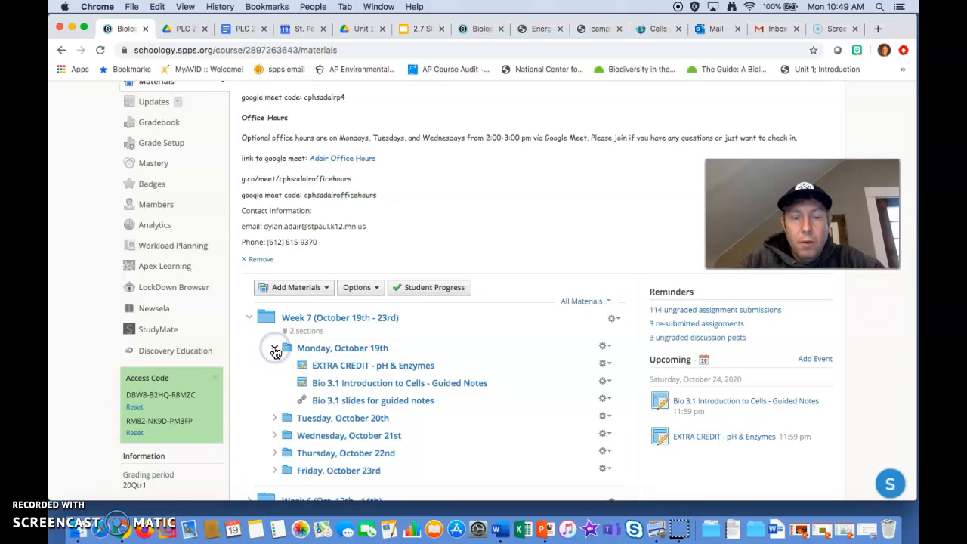
mouse_move(367, 368)
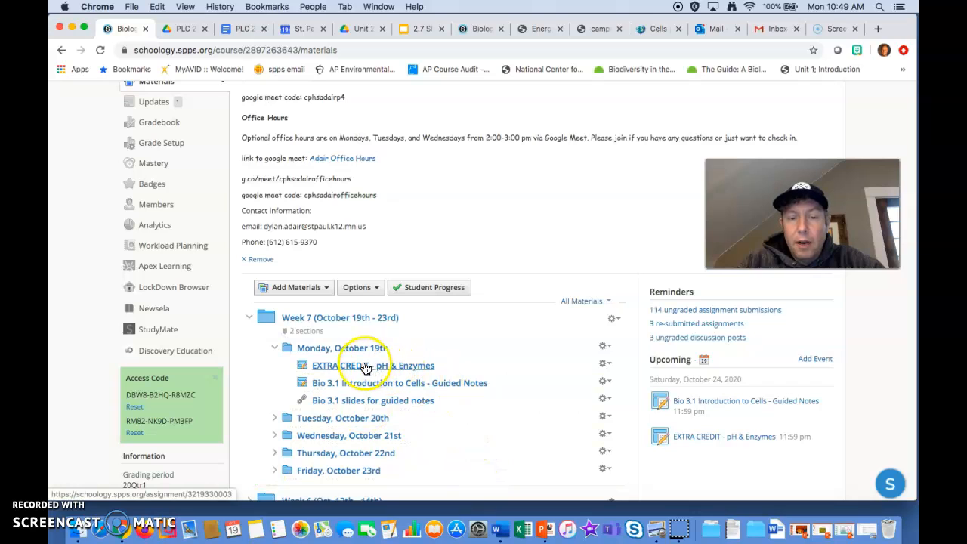
mouse_move(506, 386)
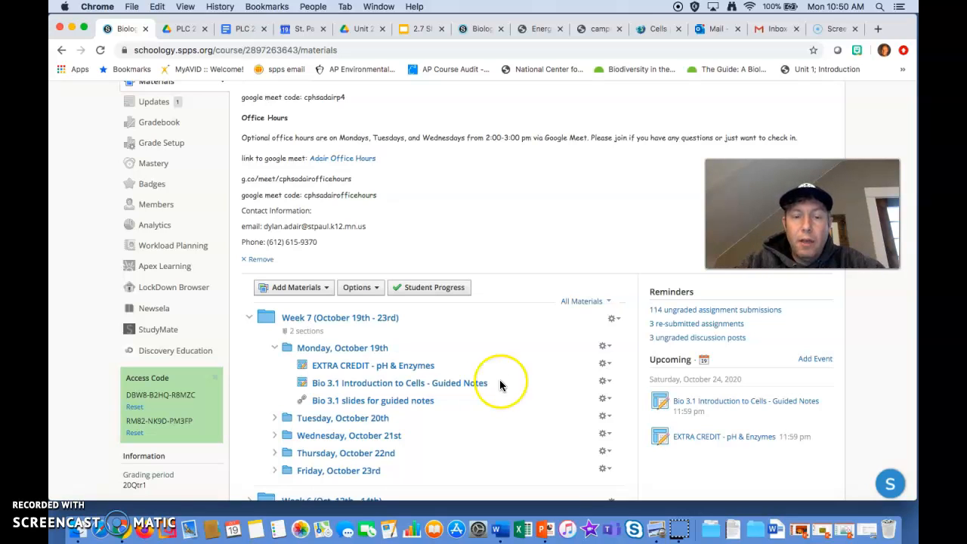
mouse_move(508, 399)
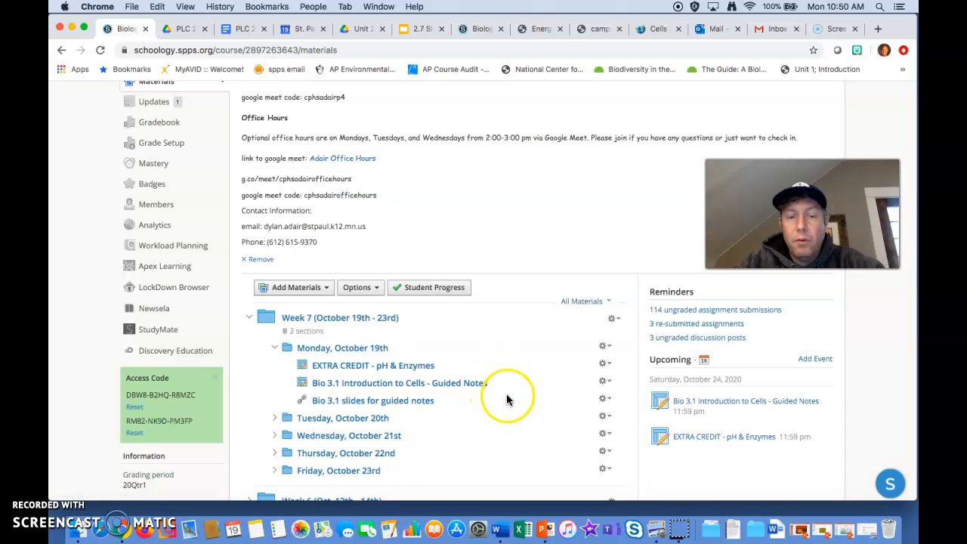
mouse_move(451, 403)
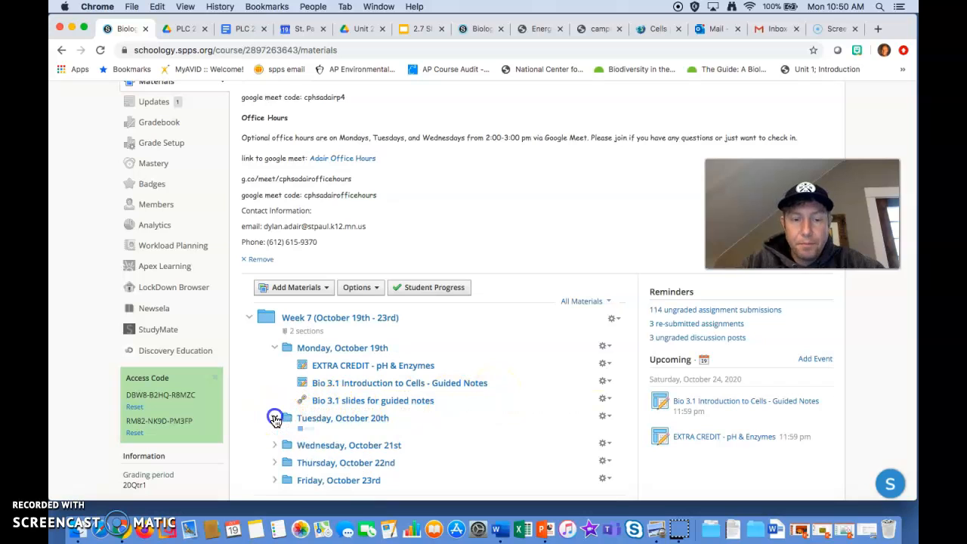
click(276, 418)
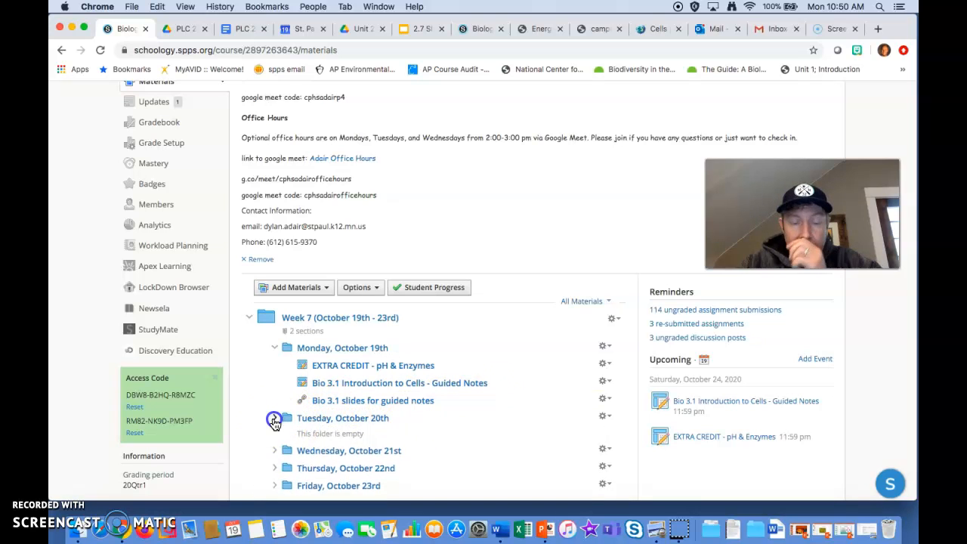
click(275, 420)
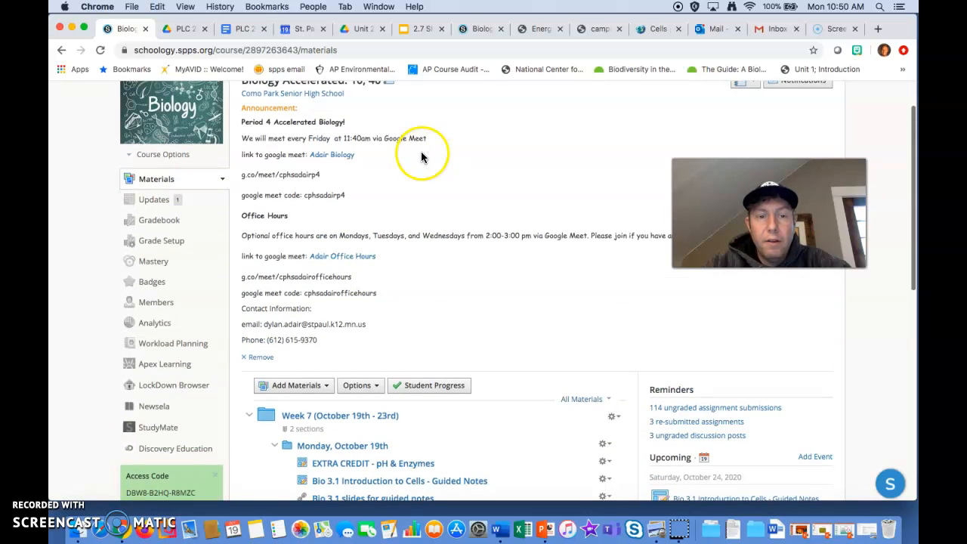
scroll(down, 3)
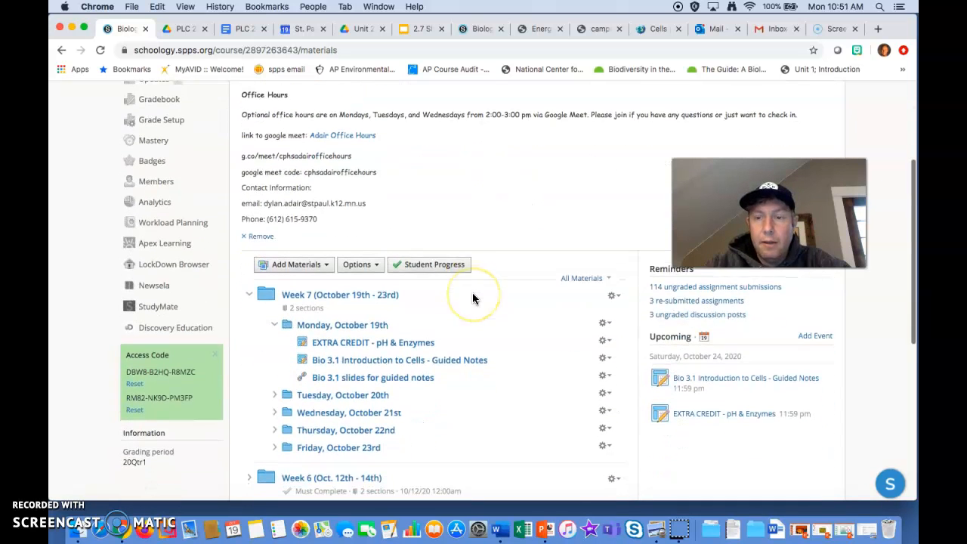
scroll(down, 3)
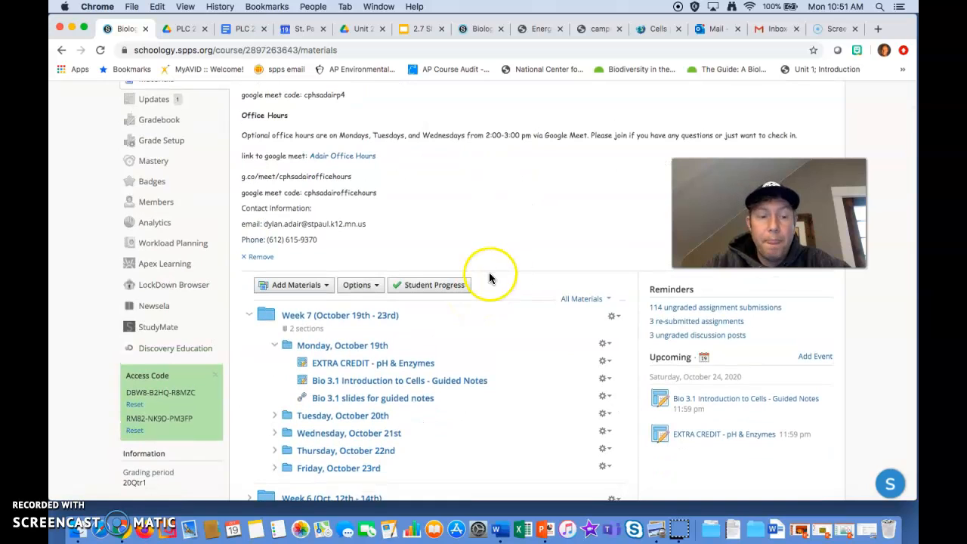
mouse_move(399, 294)
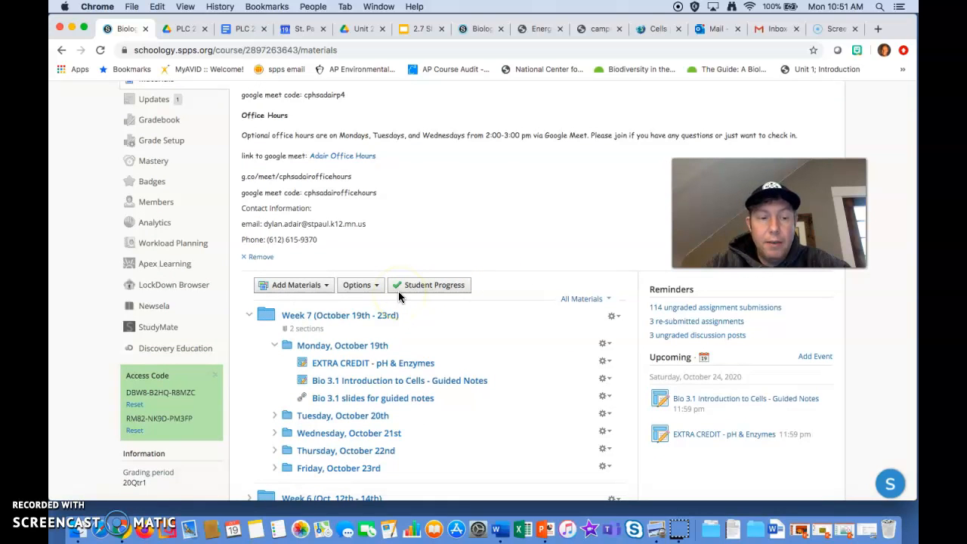